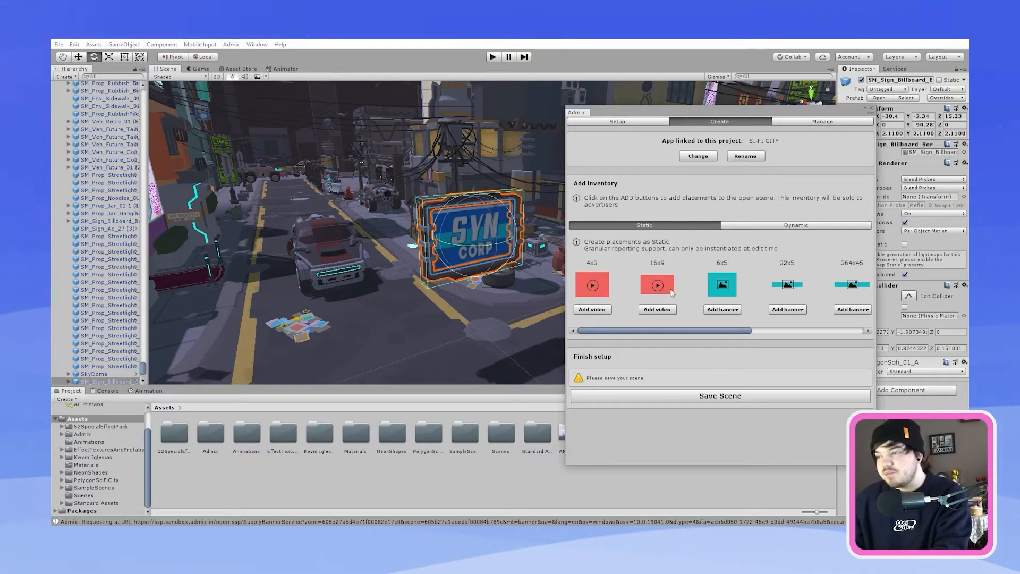
mouse_move(727, 314)
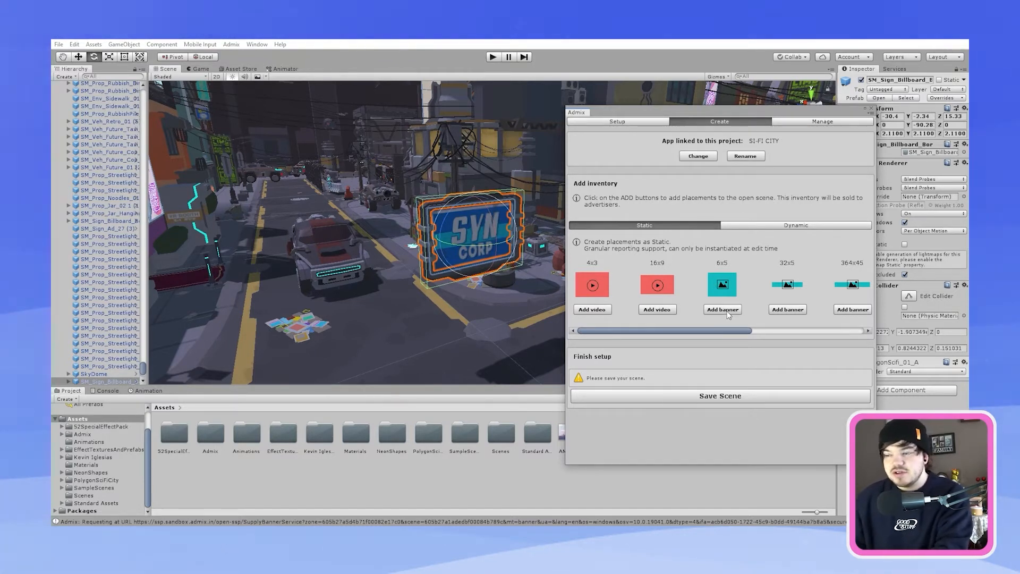
Add a 6x5 Admix banner placement and select SM_Sign_Billboard, which holds it.
left_click(722, 309)
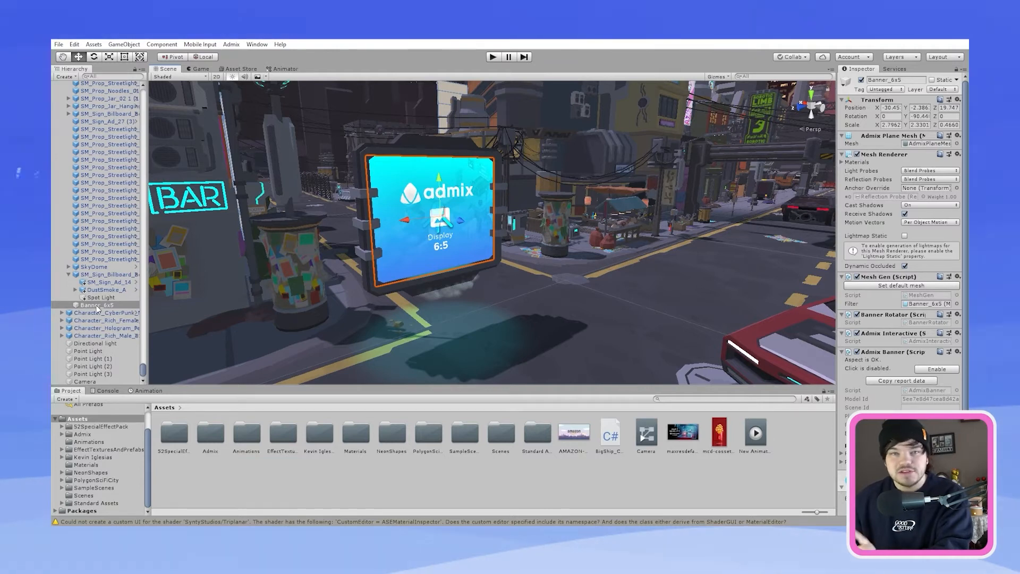
left_click(107, 274)
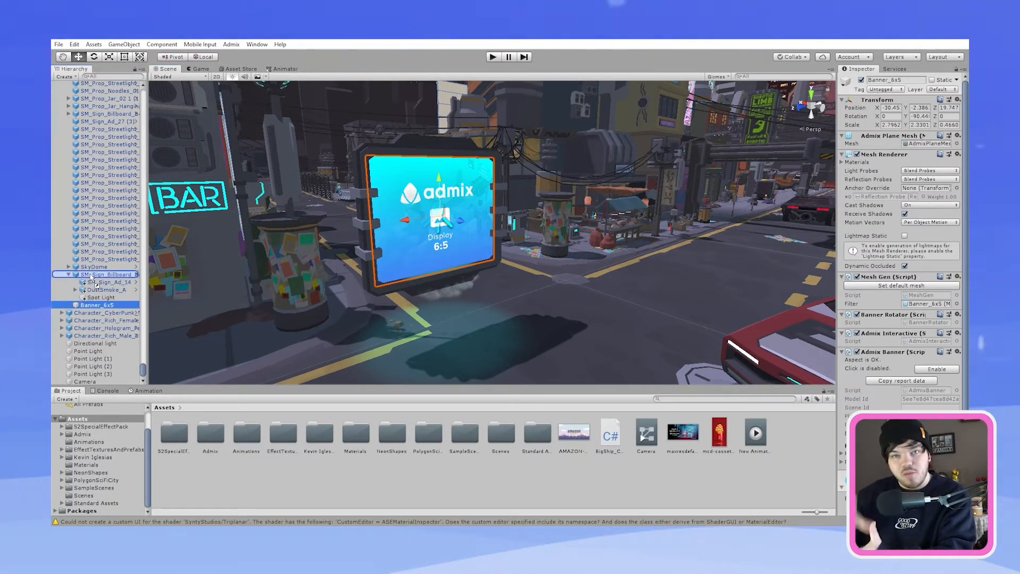
left_click(104, 305)
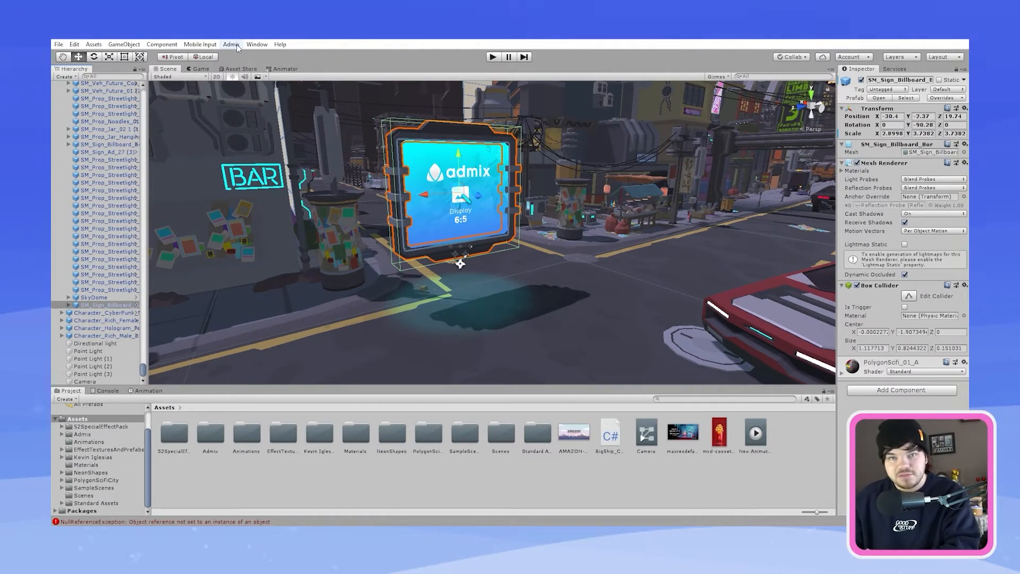
From the Admix window, save the scene, then save the banner placements to Admix.
left_click(231, 44)
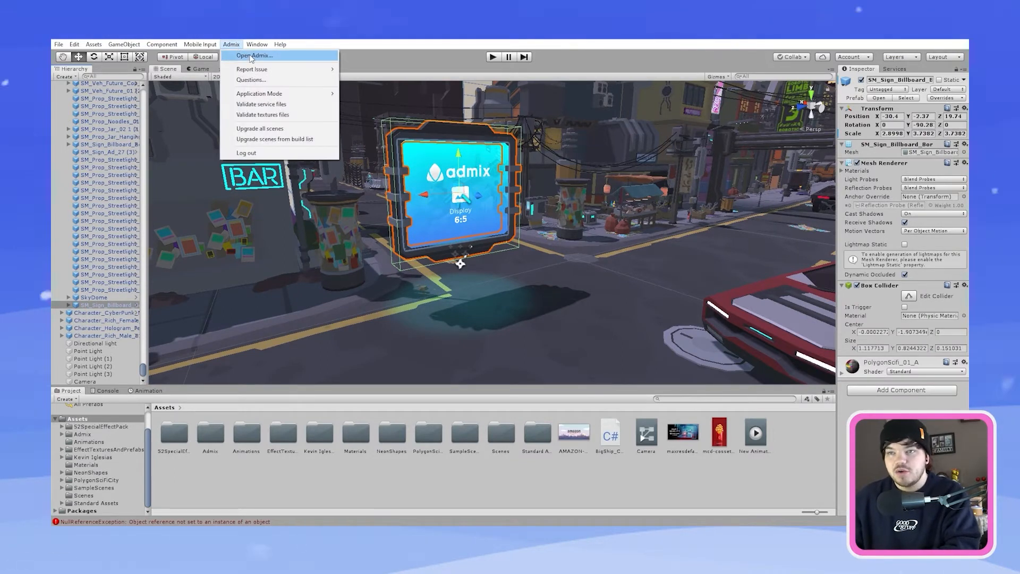
left_click(252, 55)
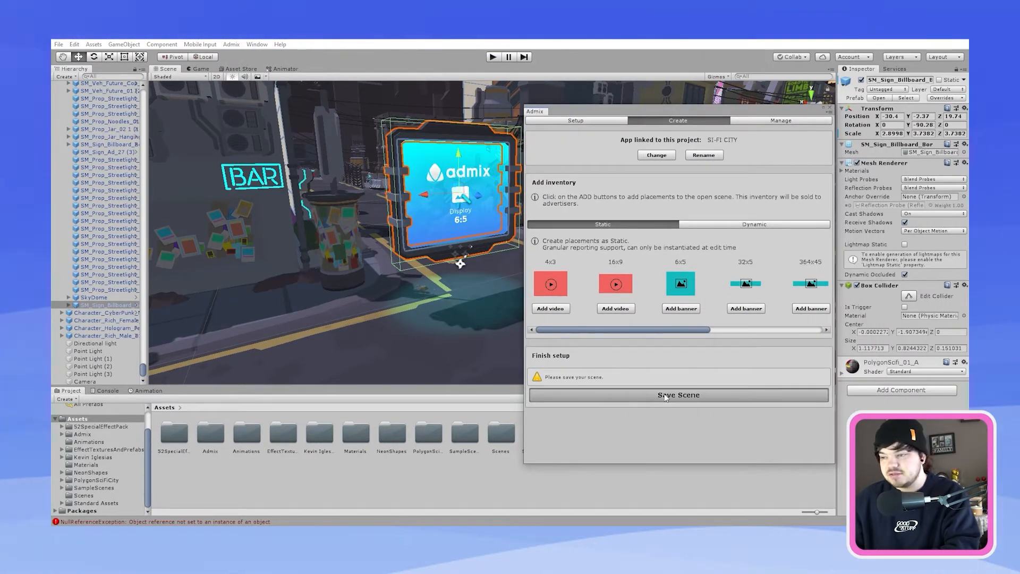
left_click(677, 395)
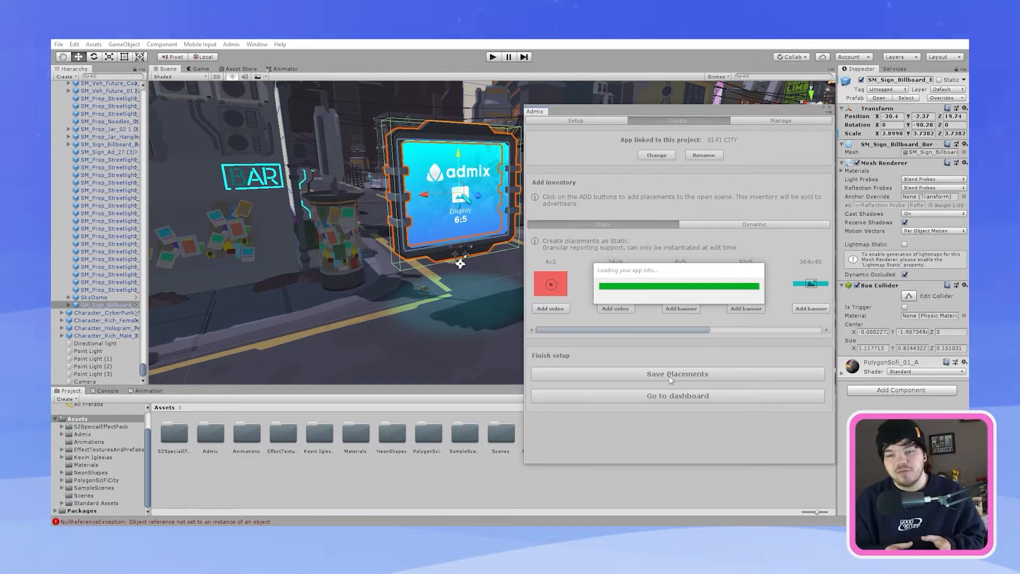
left_click(58, 44)
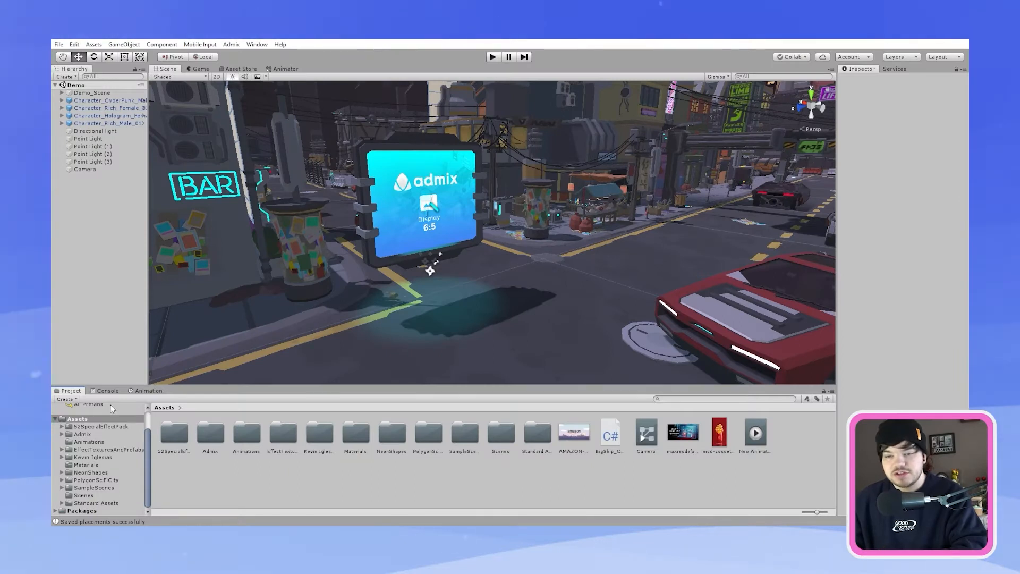
Create a C# script named MovingObject in Assets and open it in Visual Studio.
right_click(455, 475)
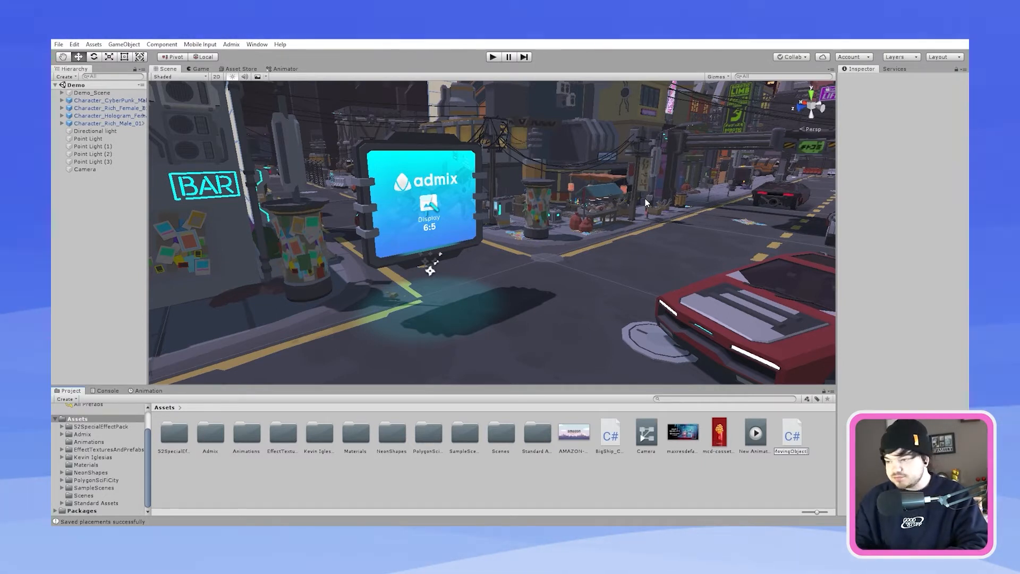
left_click(754, 436)
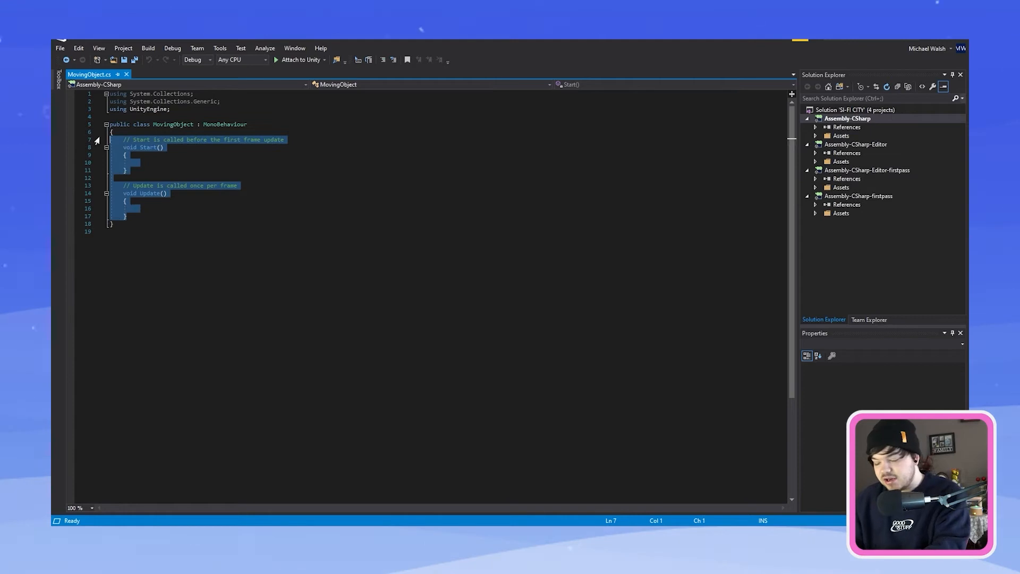
Replace the template with movement code using DestinationSpot, OriginSpot, Speed and Switch, then save.
key("Delete")
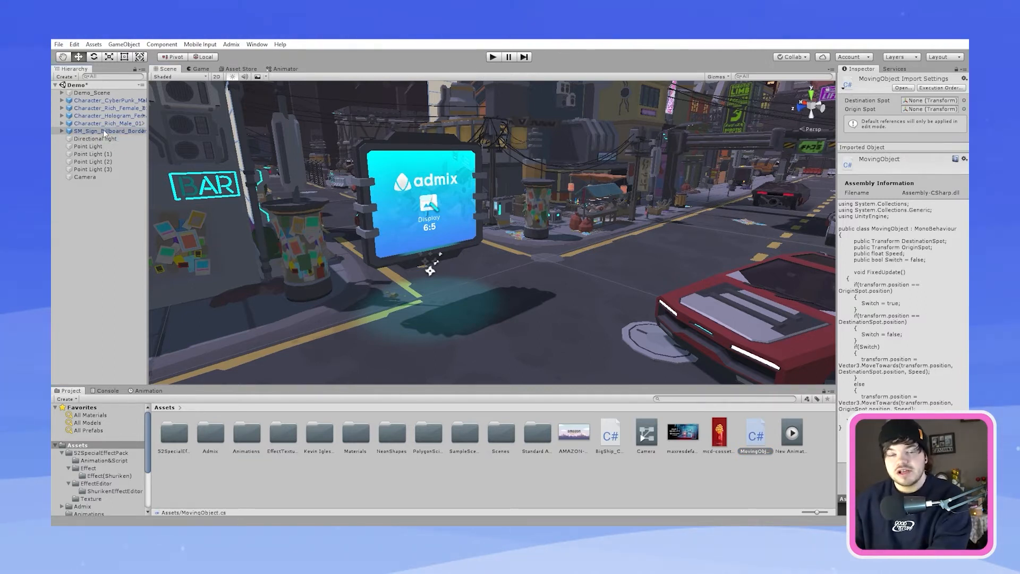
Select SM_Sign_Billboard and drop the MovingObject script onto its Inspector.
left_click(110, 130)
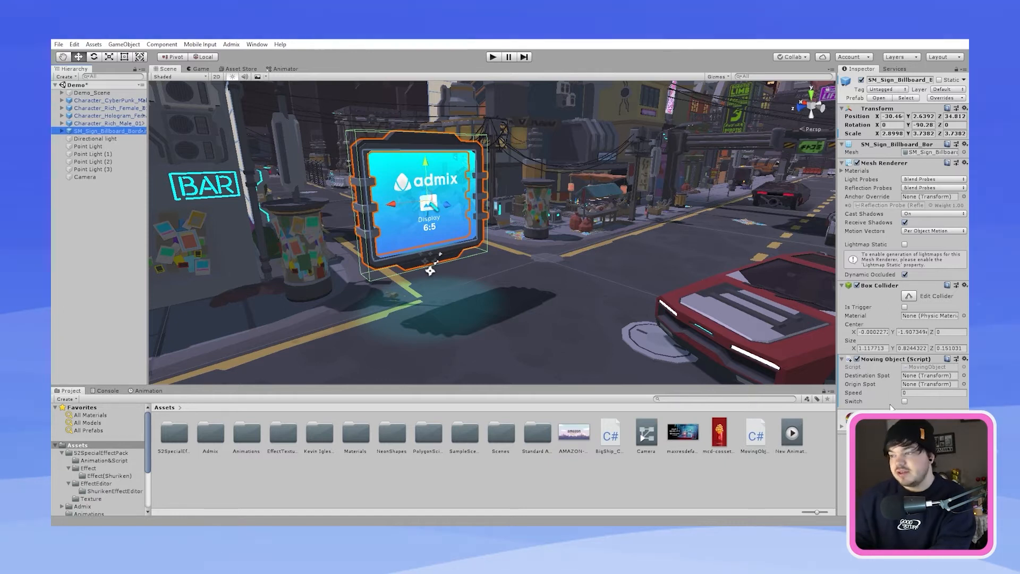
mouse_move(537, 334)
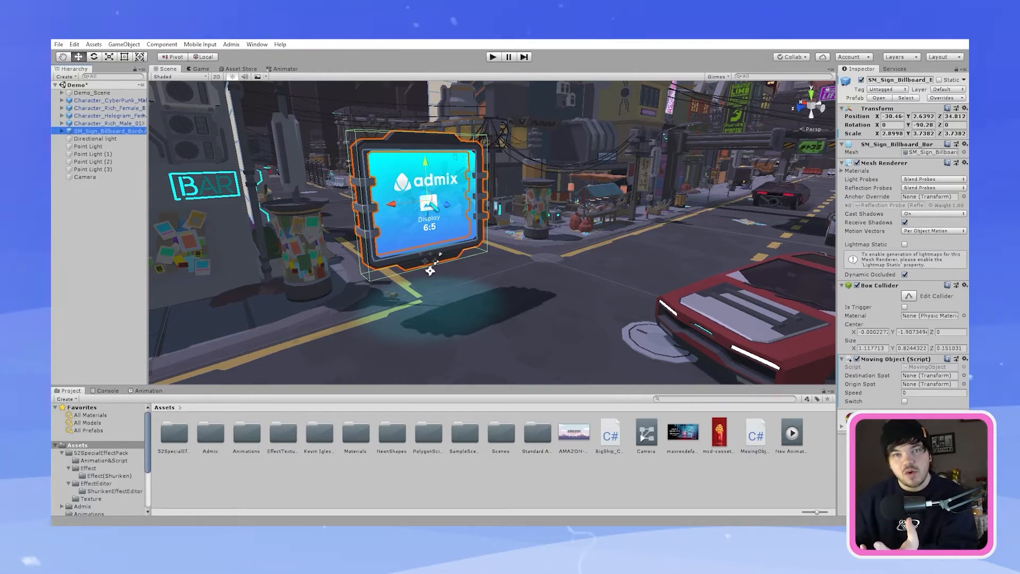
Create empty objects named Start and End, moving End along the Z axis.
left_click(123, 44)
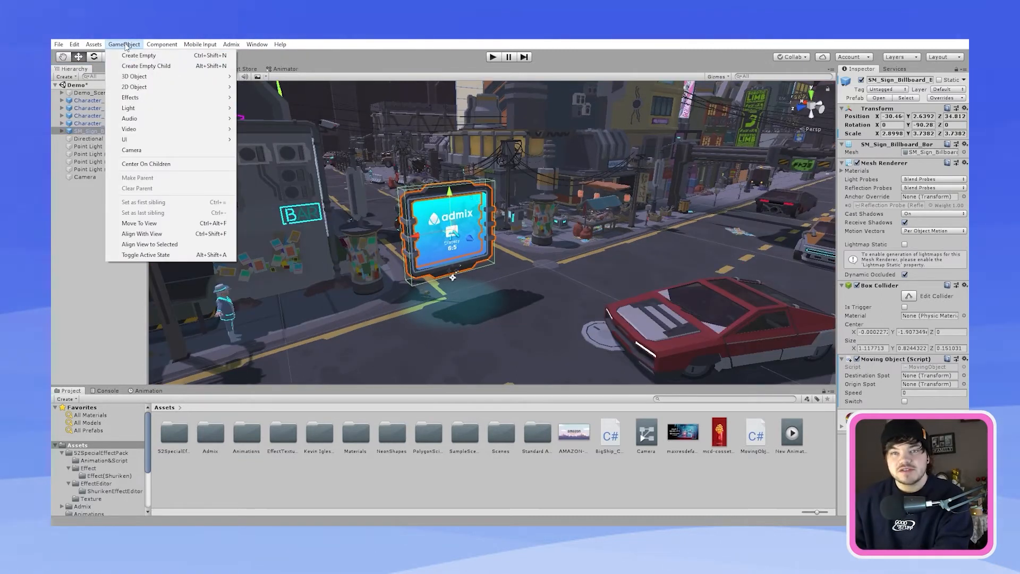
left_click(139, 55)
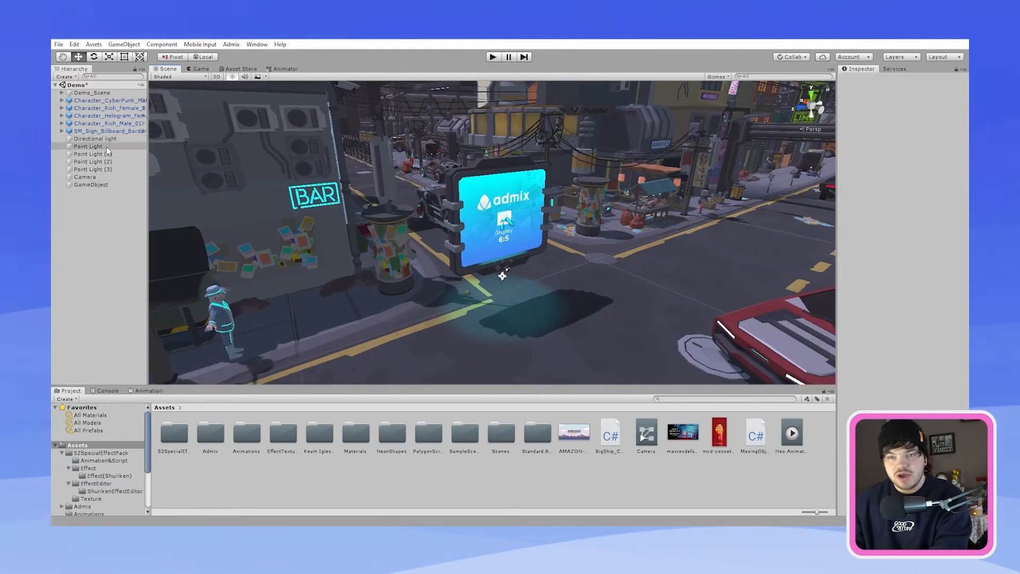
left_click(91, 184)
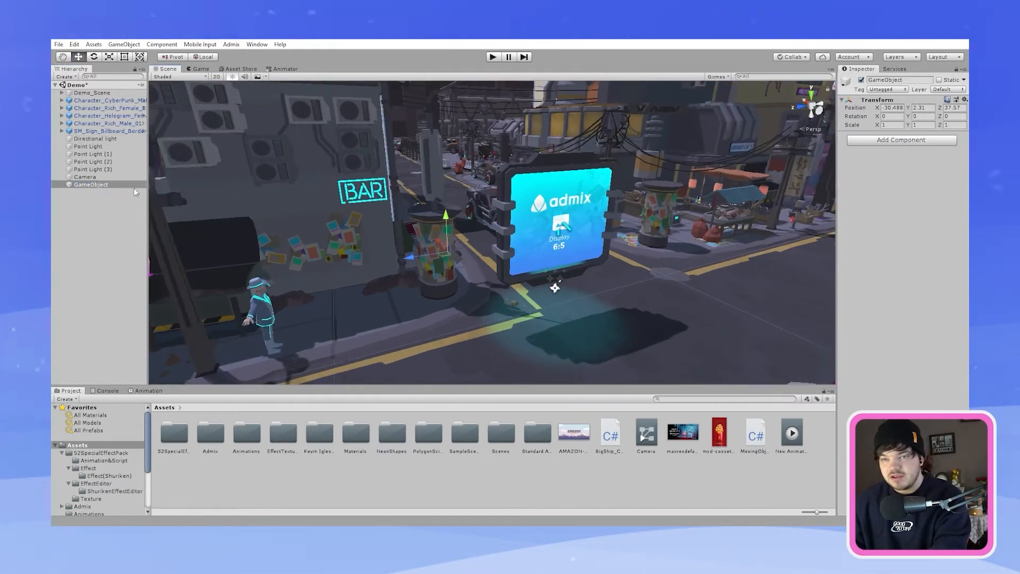
left_click(91, 184)
type("Start")
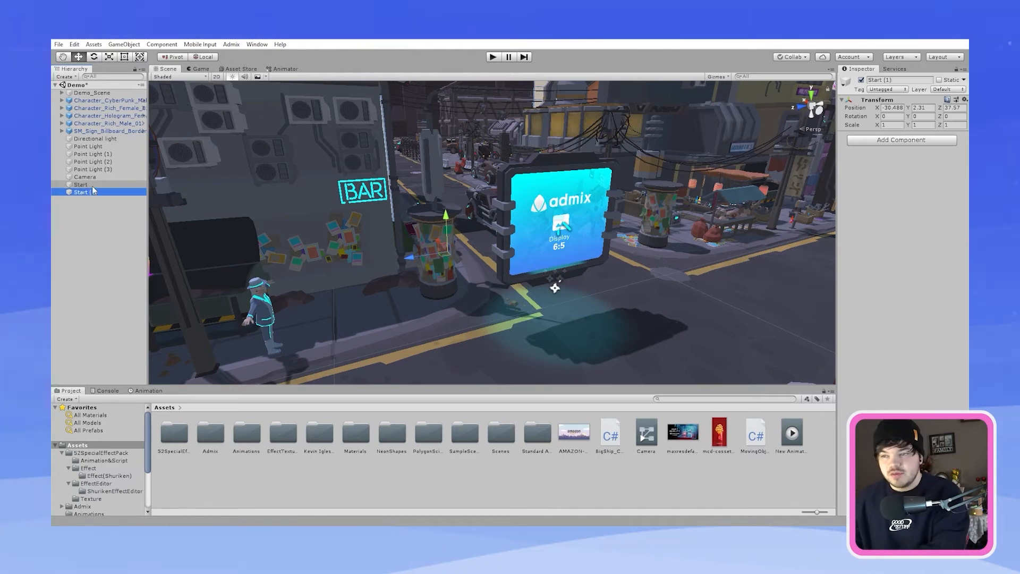
left_click(83, 192)
type("End")
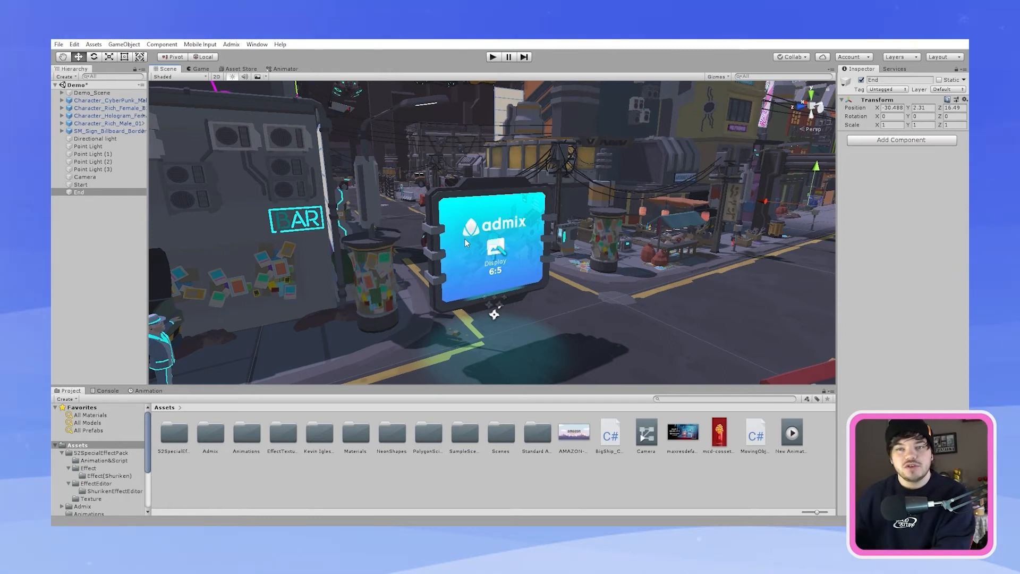
mouse_move(302, 104)
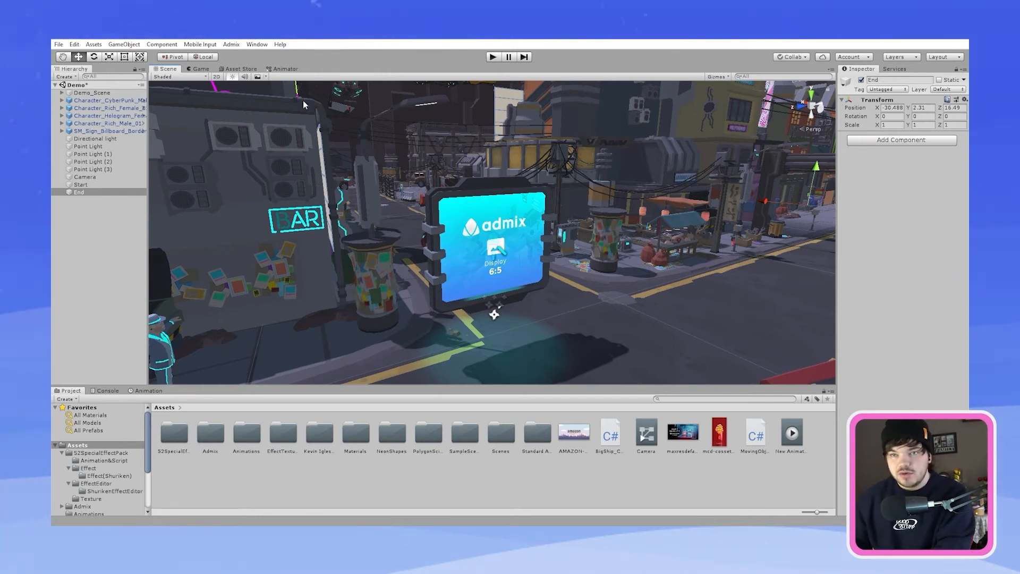
Set SM_Sign_Billboard's Origin Spot to Start and Destination Spot to End, then enter Play mode.
left_click(110, 131)
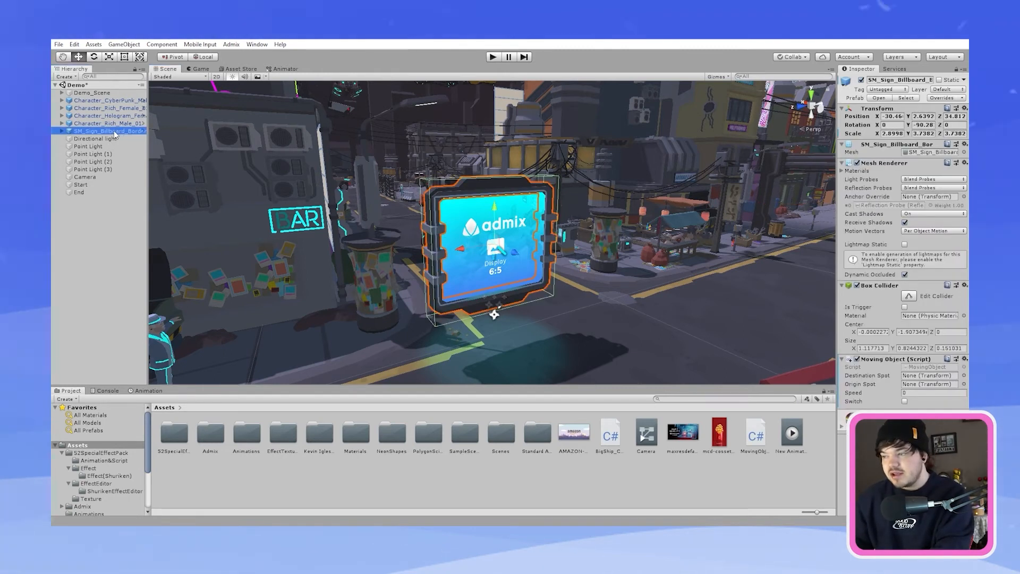
mouse_move(753, 280)
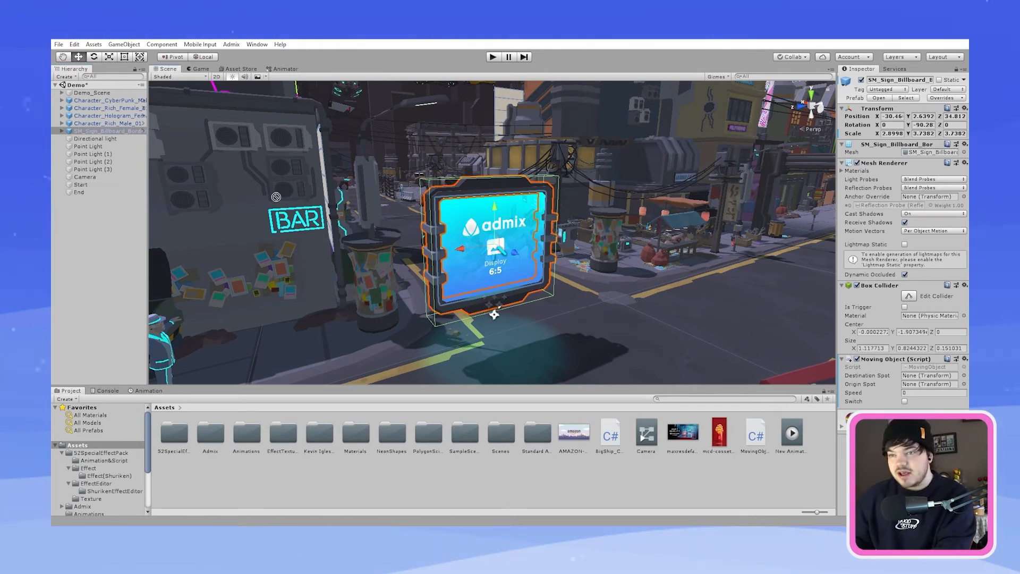
left_click(929, 383)
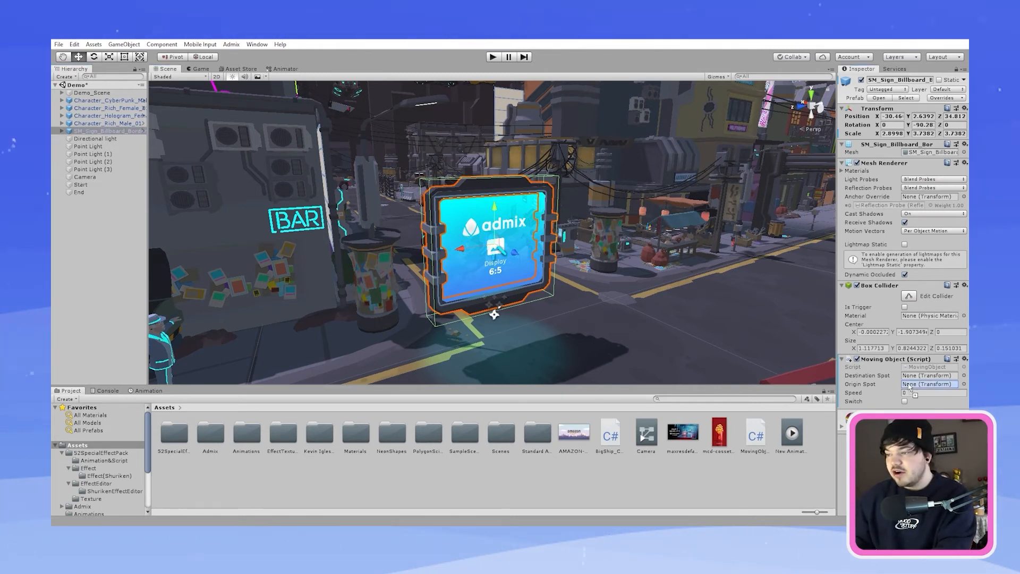
left_click(927, 384)
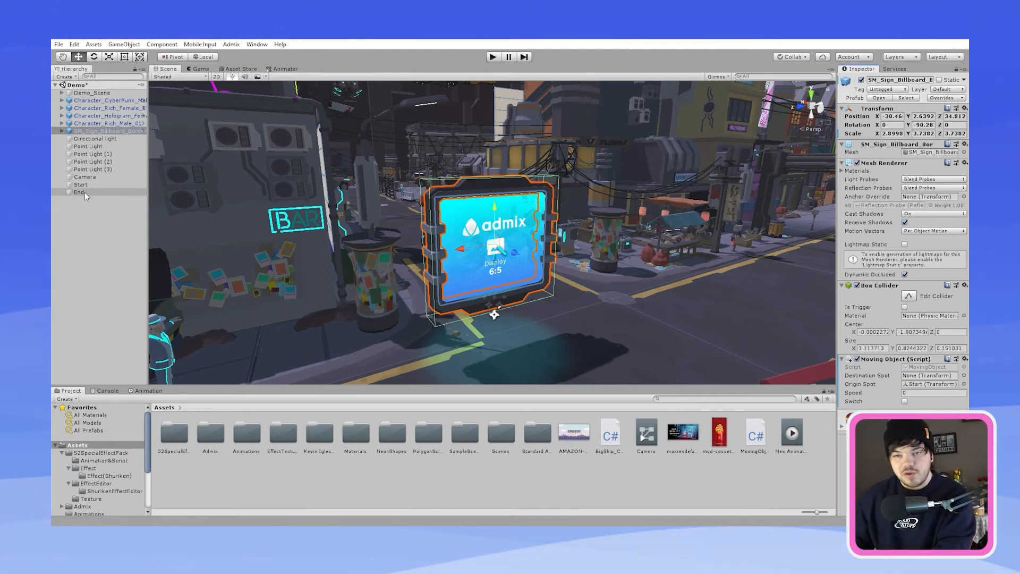
left_click(927, 375)
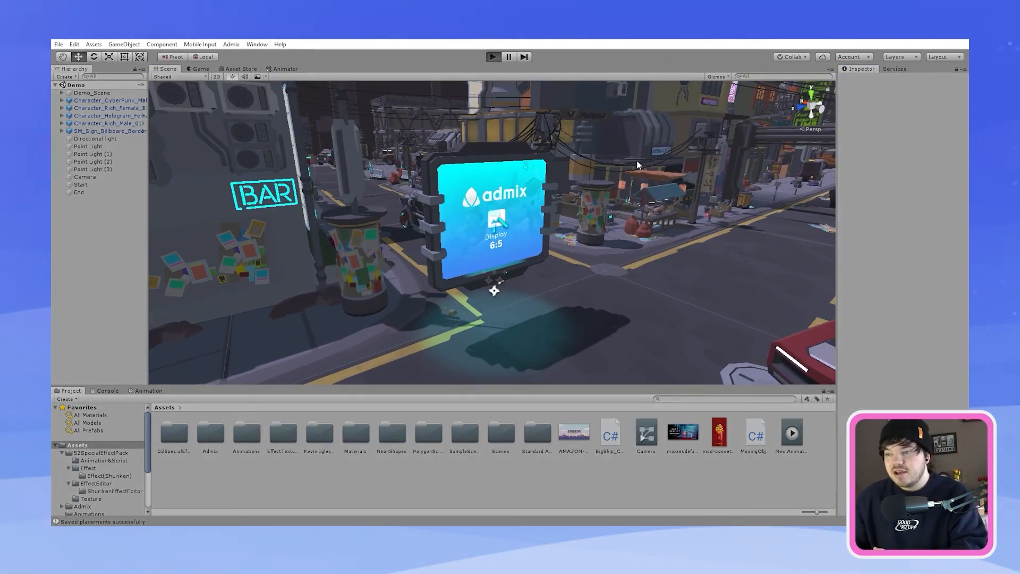
left_click(493, 56)
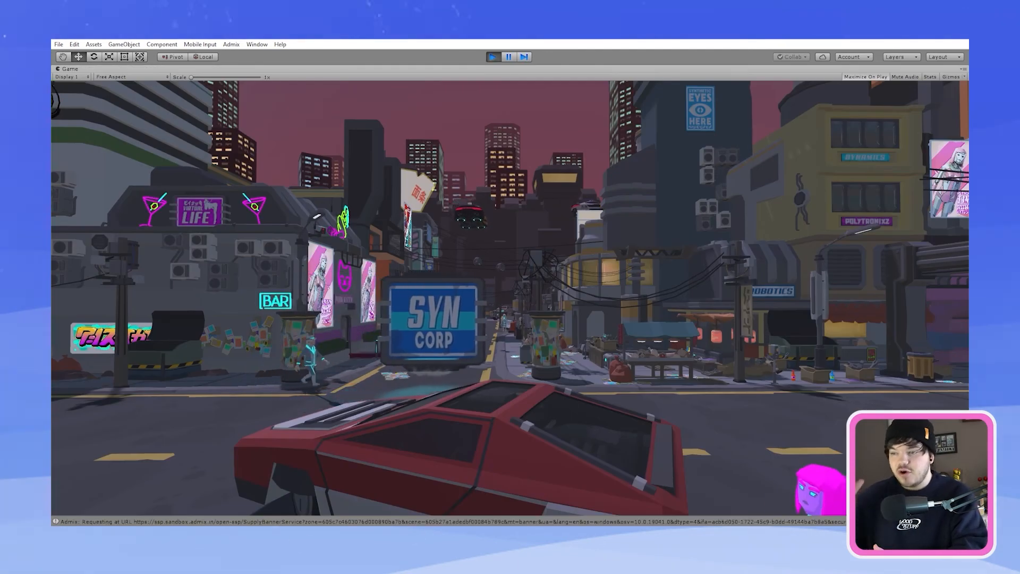